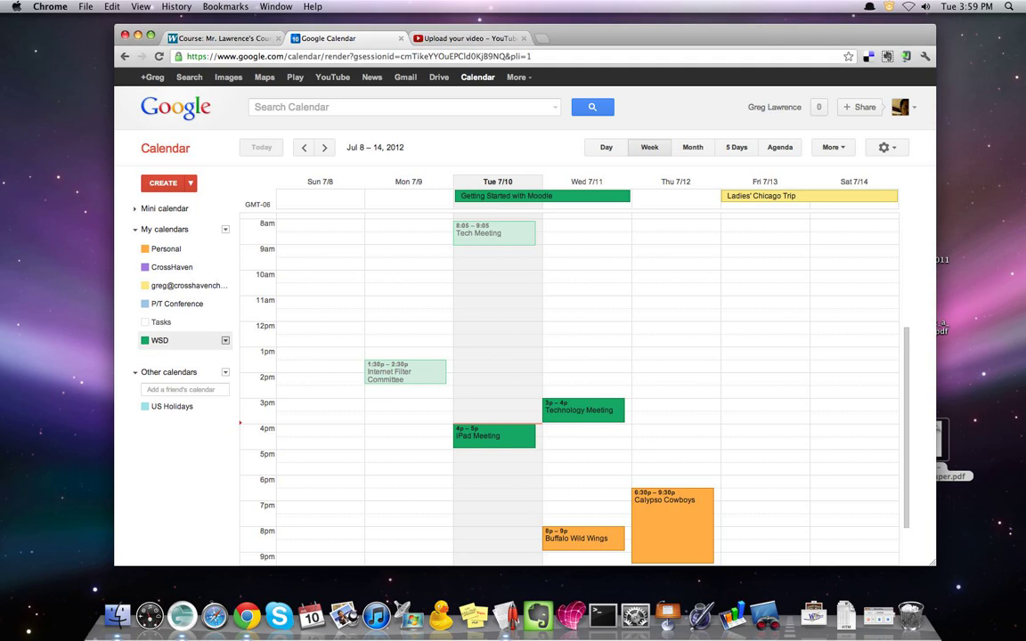
Step: Reveal the options menu for the WSD calendar under My calendars
click(224, 340)
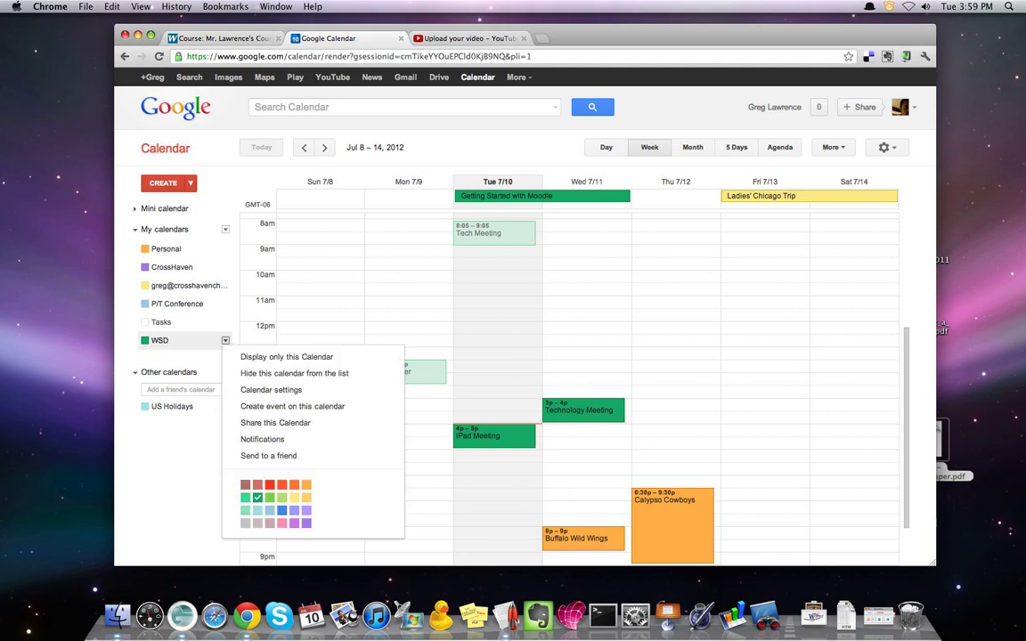
Step: View the WSD calendar settings with its iframe embed code, then return to the Moodle course
click(271, 390)
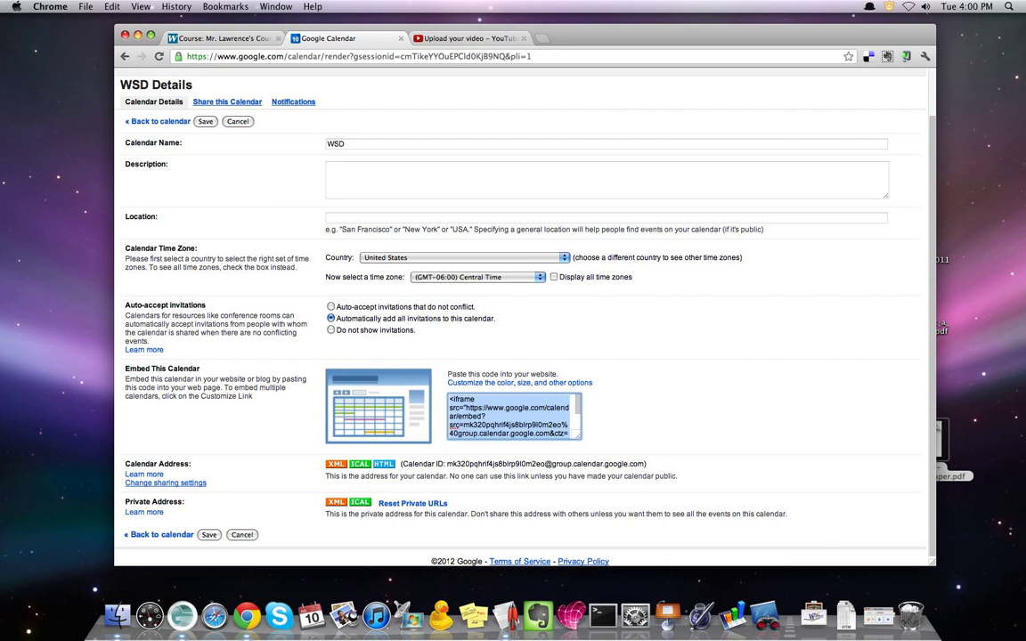
mouse_move(520, 381)
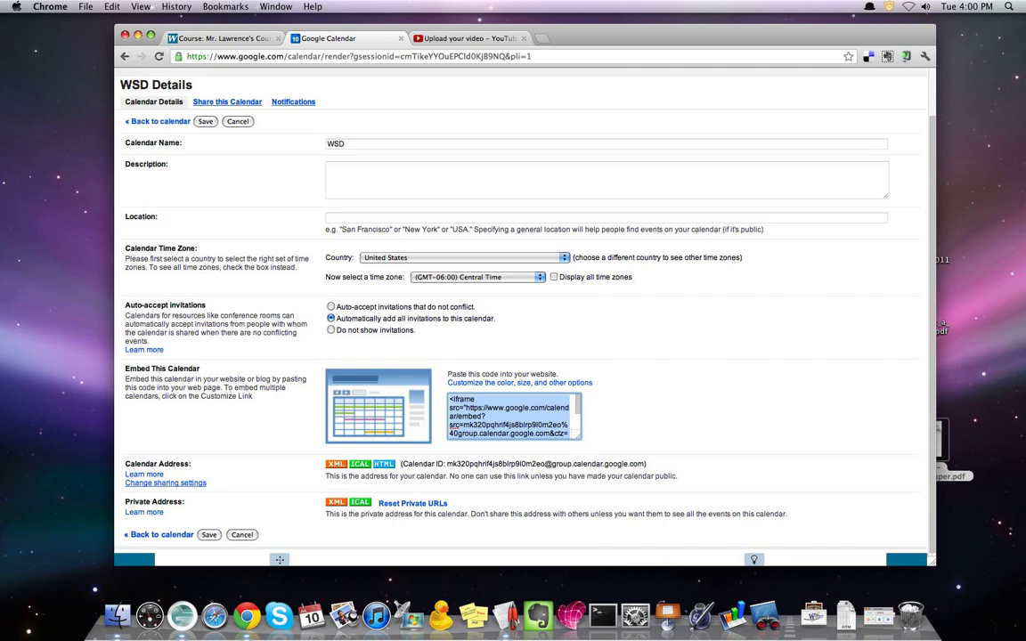
click(217, 39)
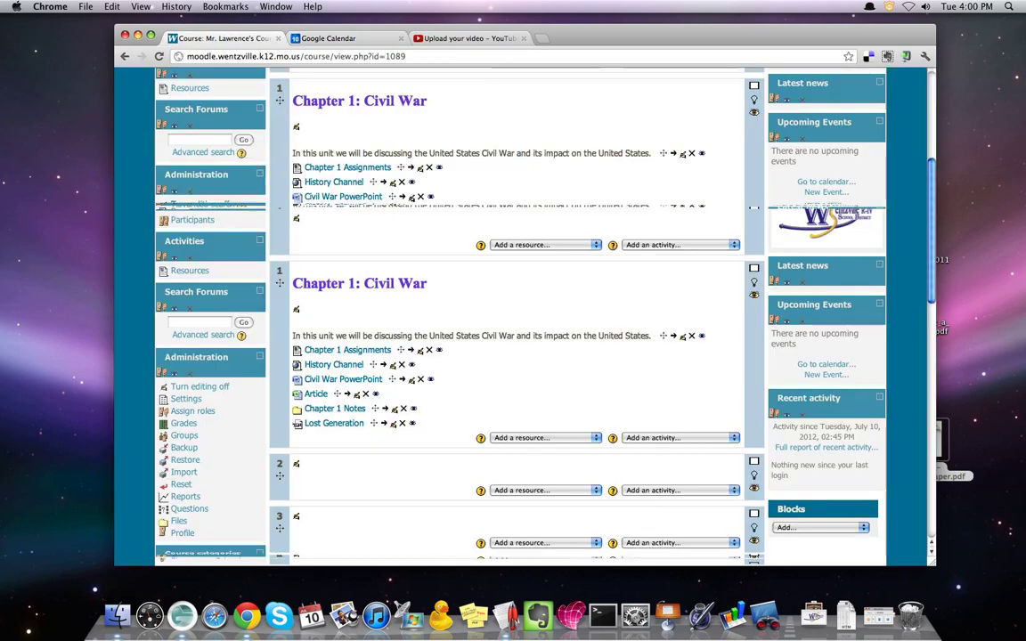
Step: Begin inserting a new label resource into topic 2 of the Civil War course
scroll(down, 3)
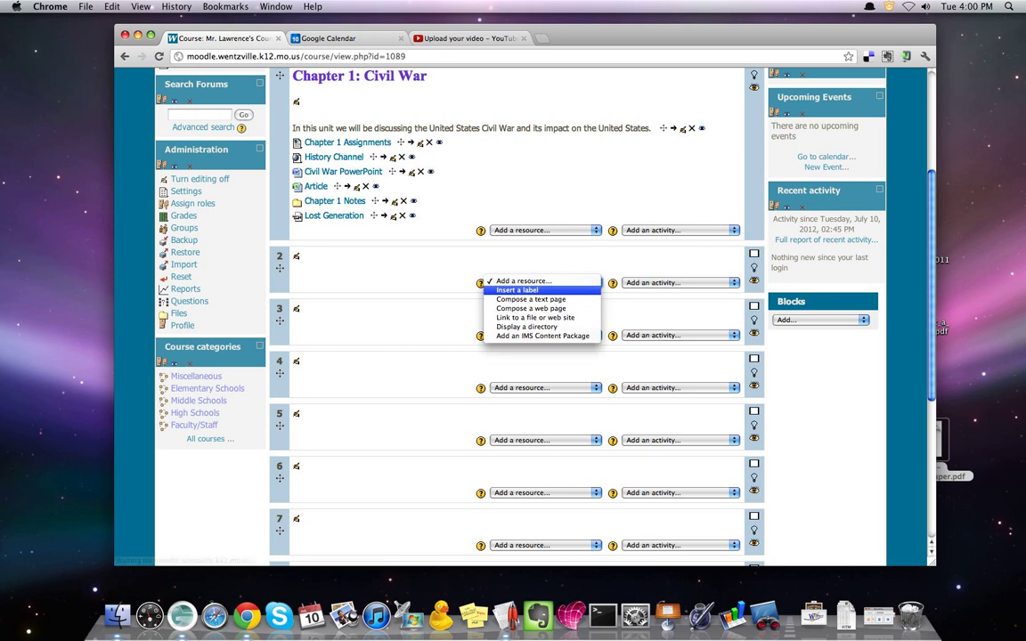
click(516, 288)
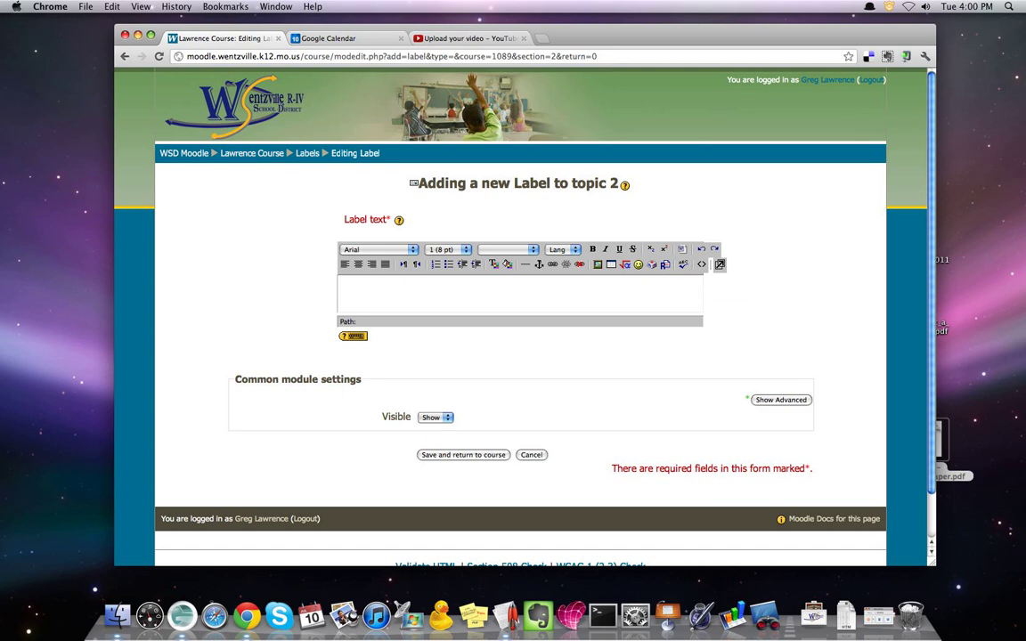
mouse_move(701, 264)
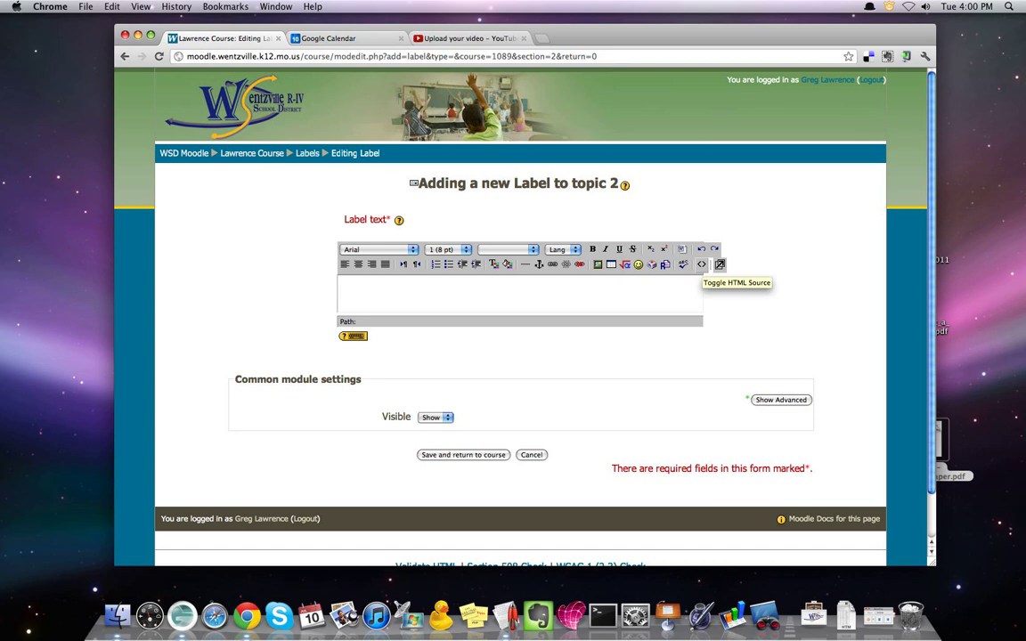
Step: Put the label editor into HTML source mode for raw code entry
click(702, 263)
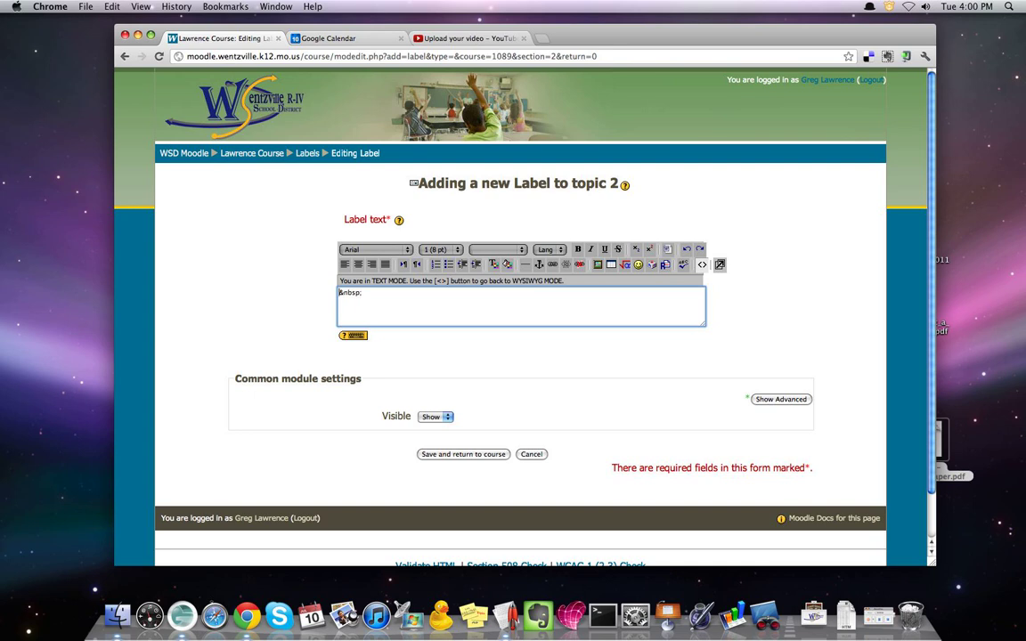
Step: Paste the WSD iframe embed code, save the label, and view the July 2012 calendar in topic 2
click(520, 303)
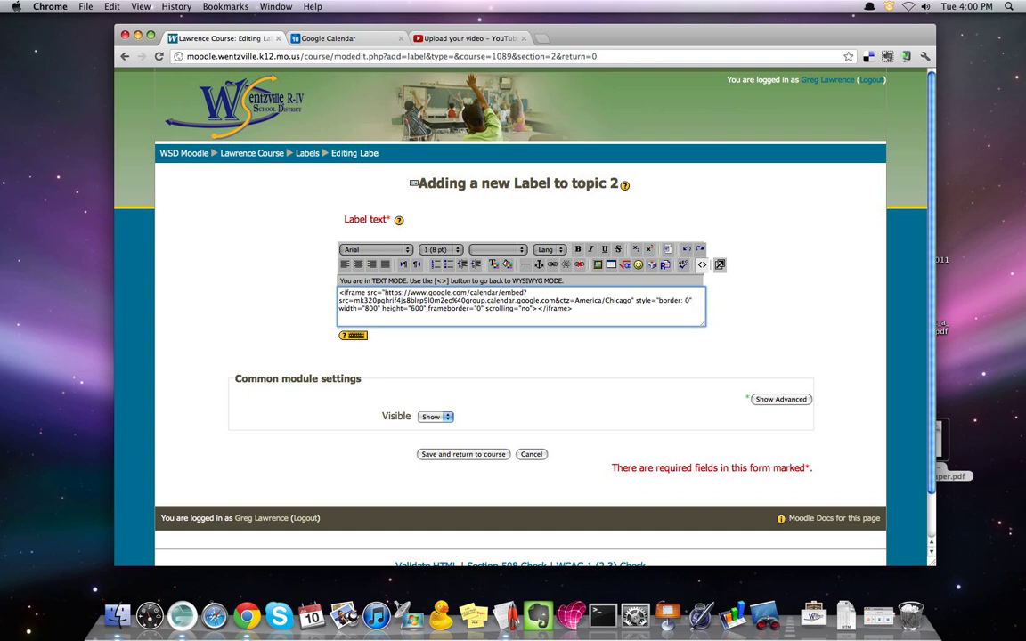
click(463, 454)
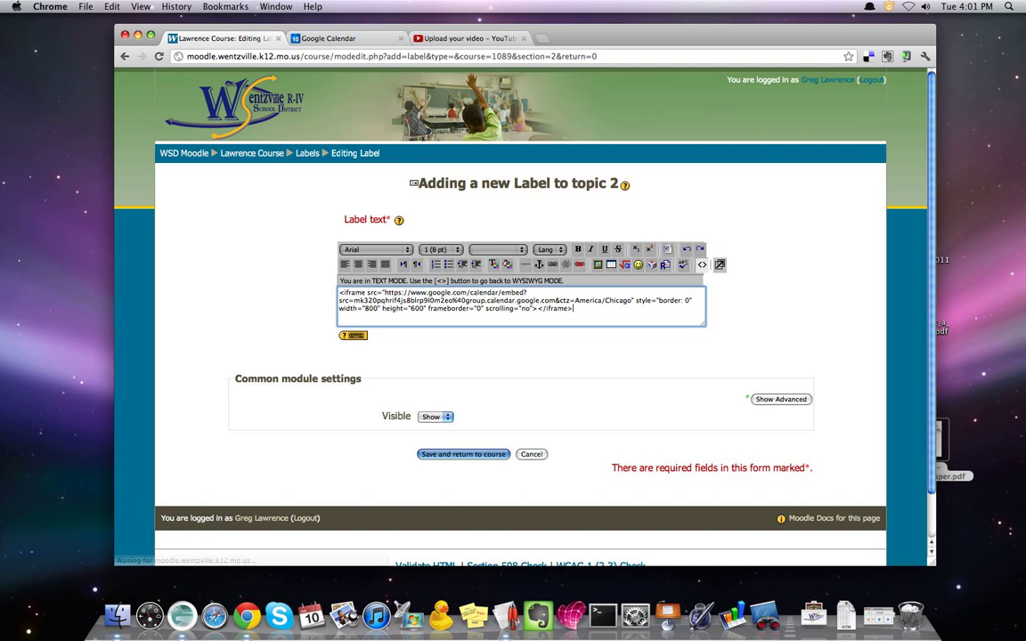
click(531, 454)
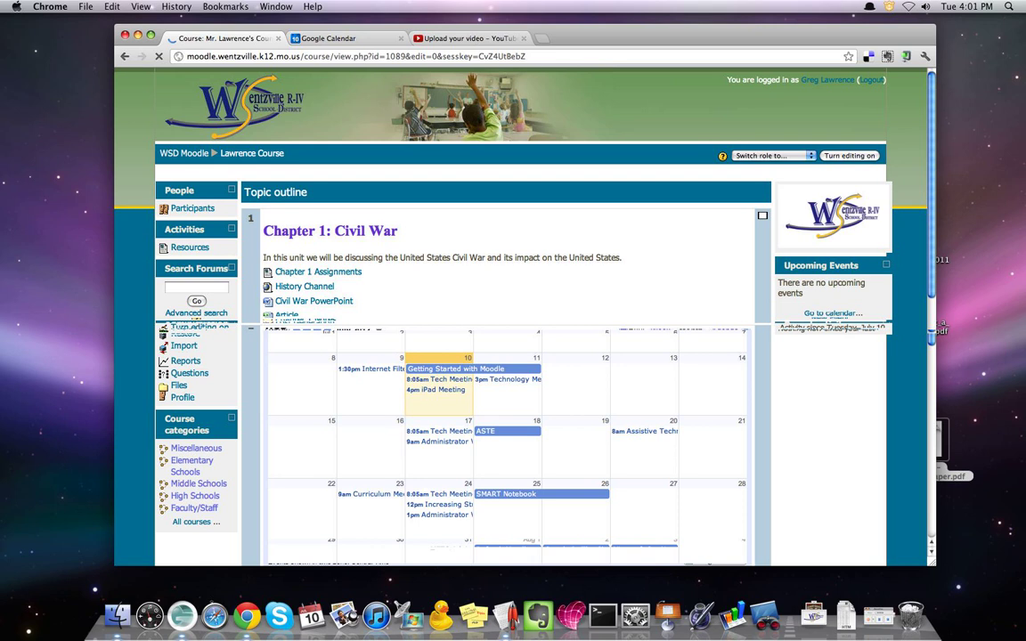
scroll(down, 3)
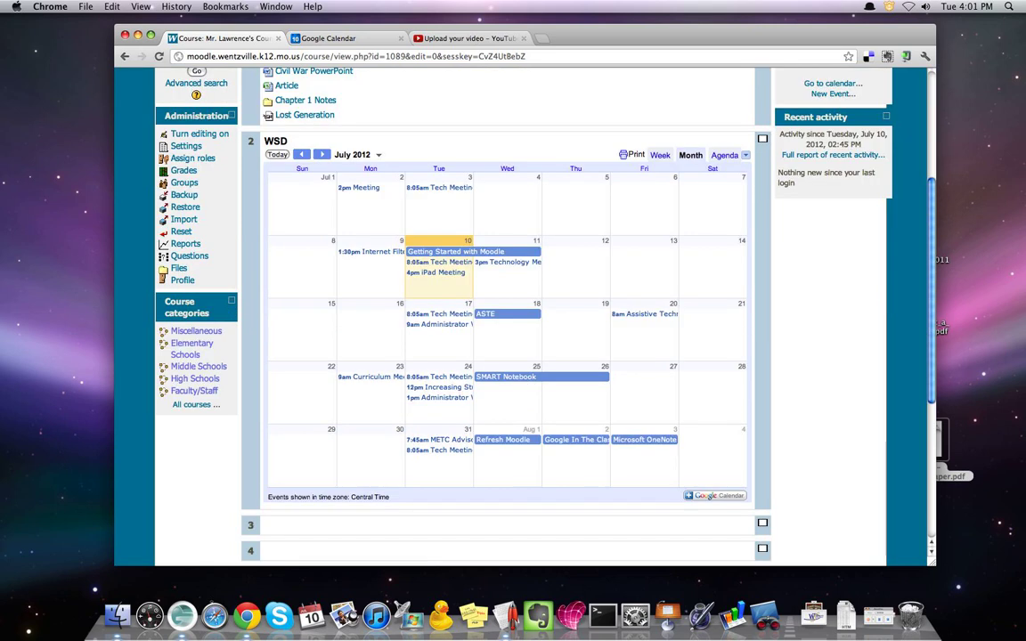